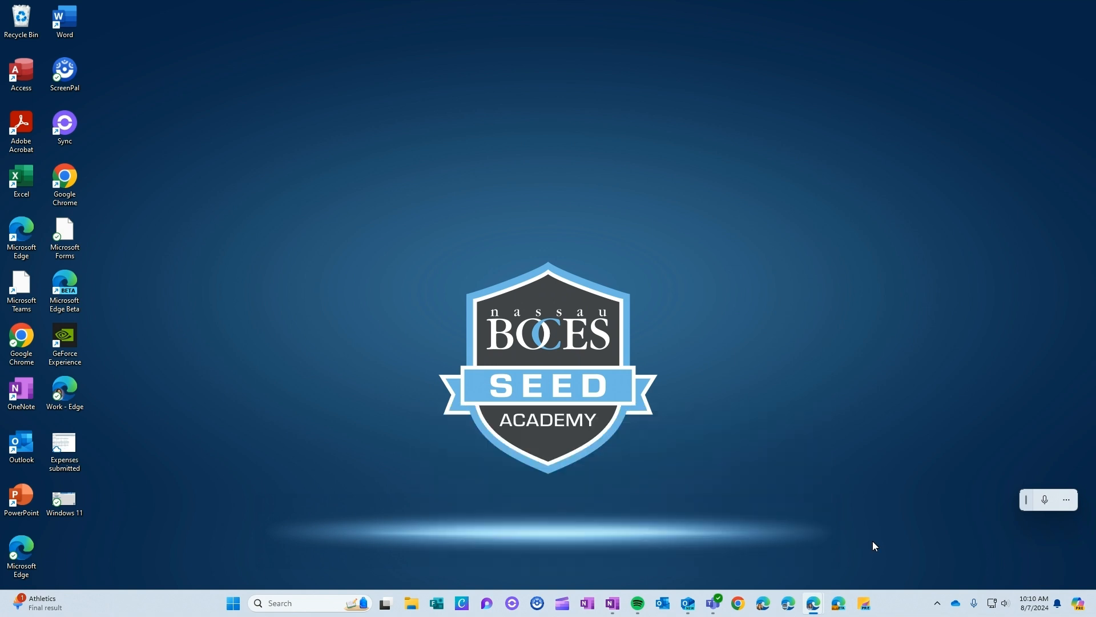
pyautogui.moveTo(824, 535)
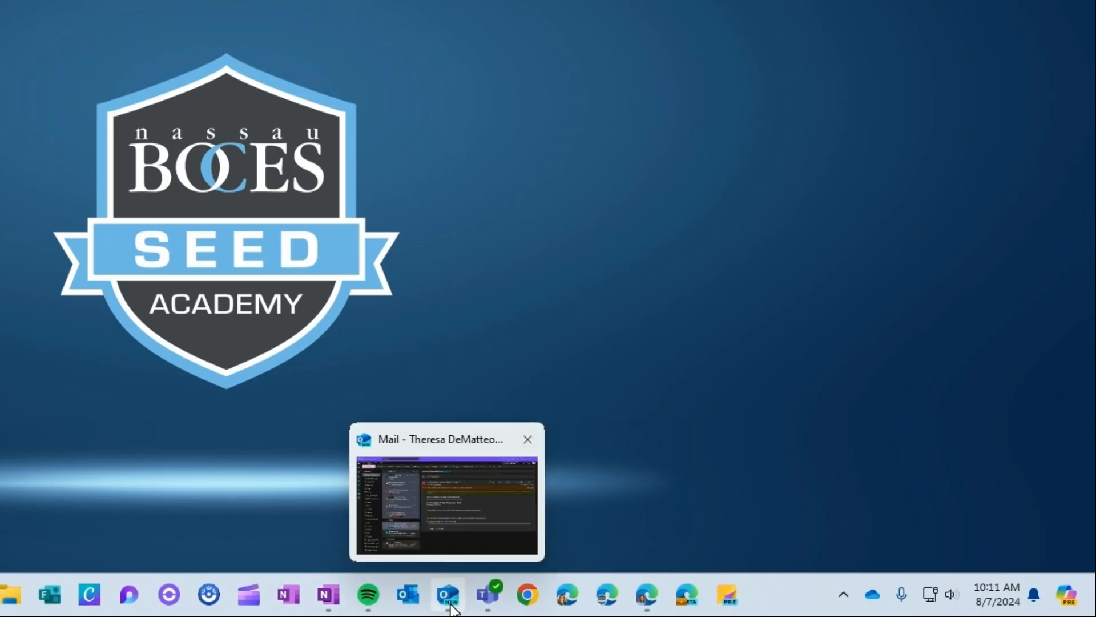
# Check Outlook's taskbar menu lacks End task, then search 'settings' and scroll the System page
pyautogui.rightClick(446, 595)
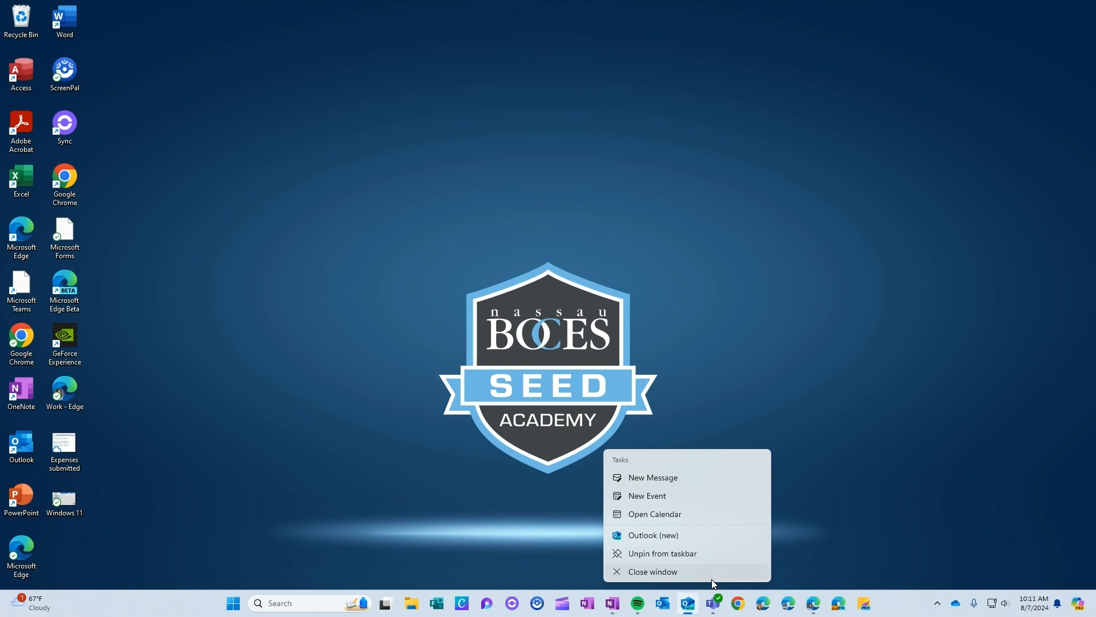
pyautogui.moveTo(845, 495)
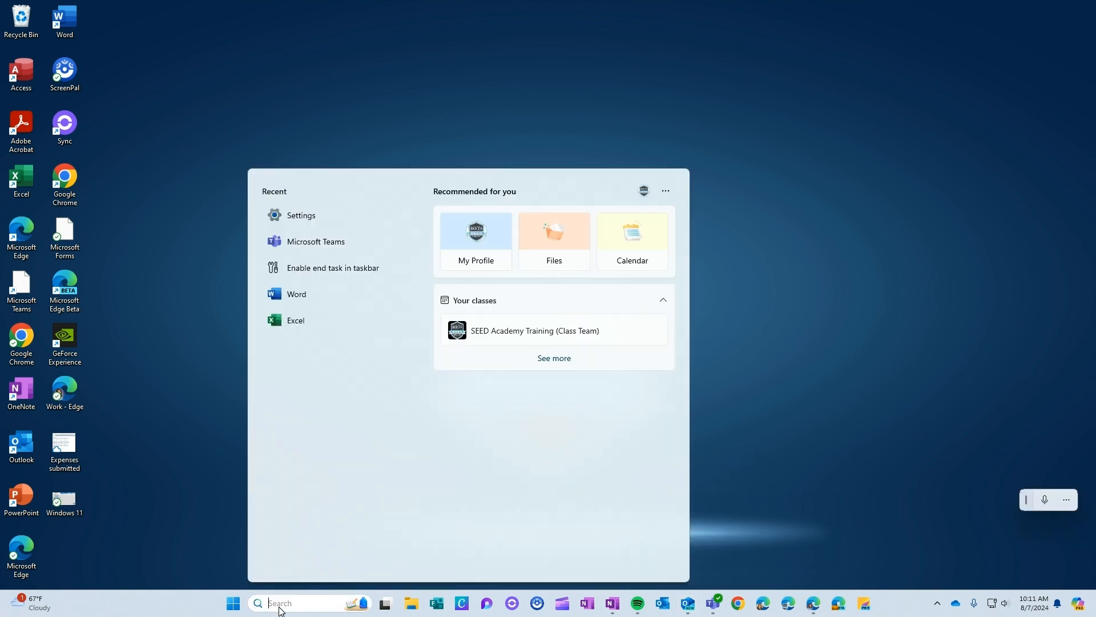
pyautogui.write('settings')
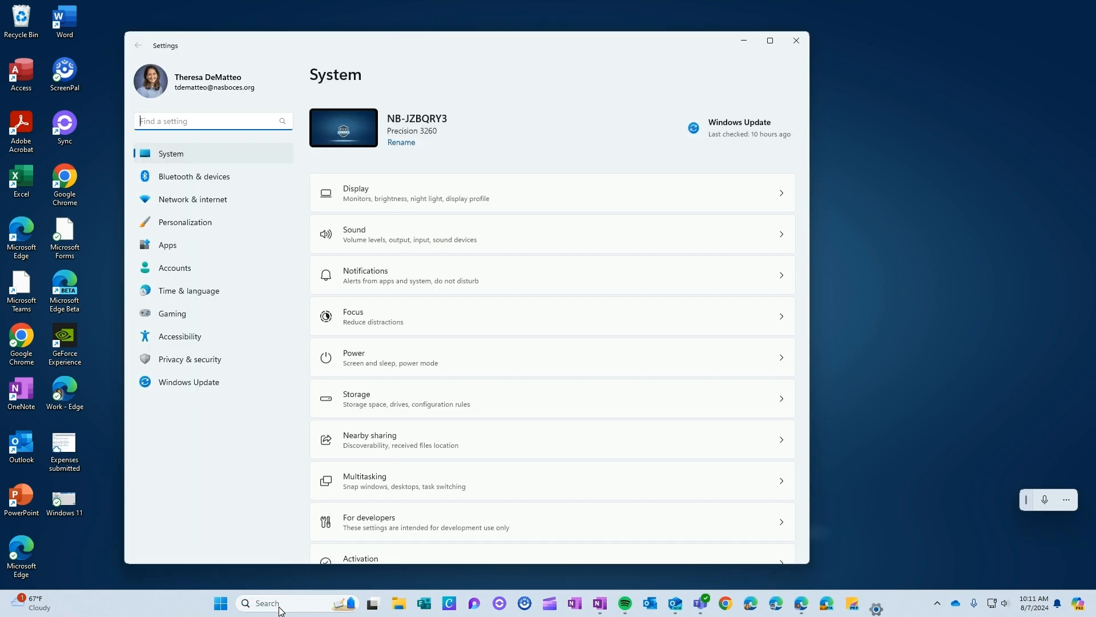
pyautogui.scroll(-3)
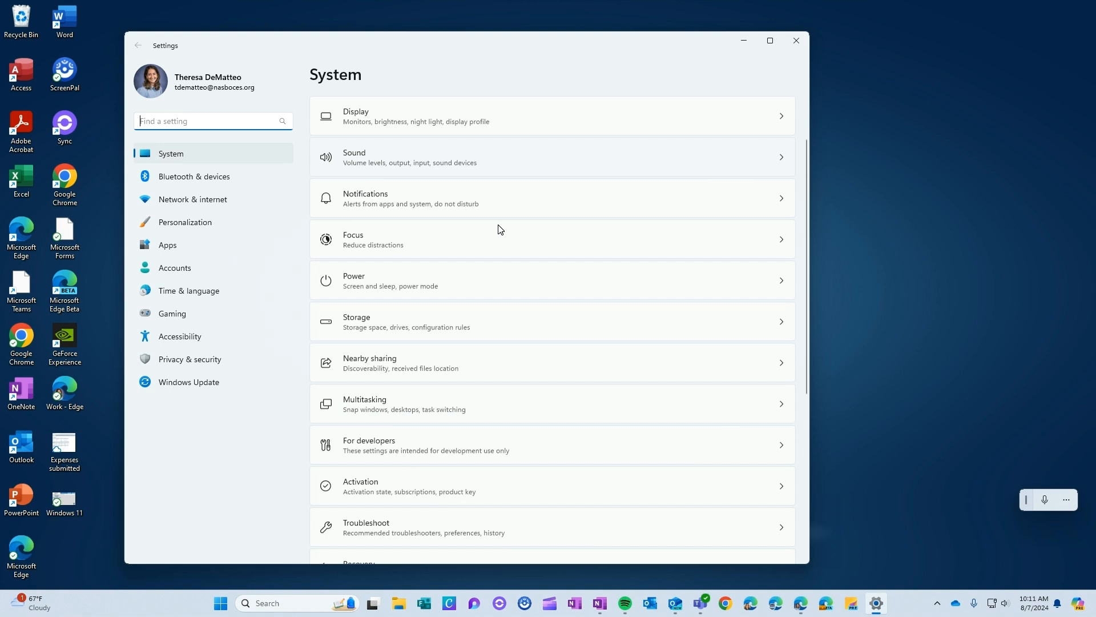
pyautogui.scroll(-3)
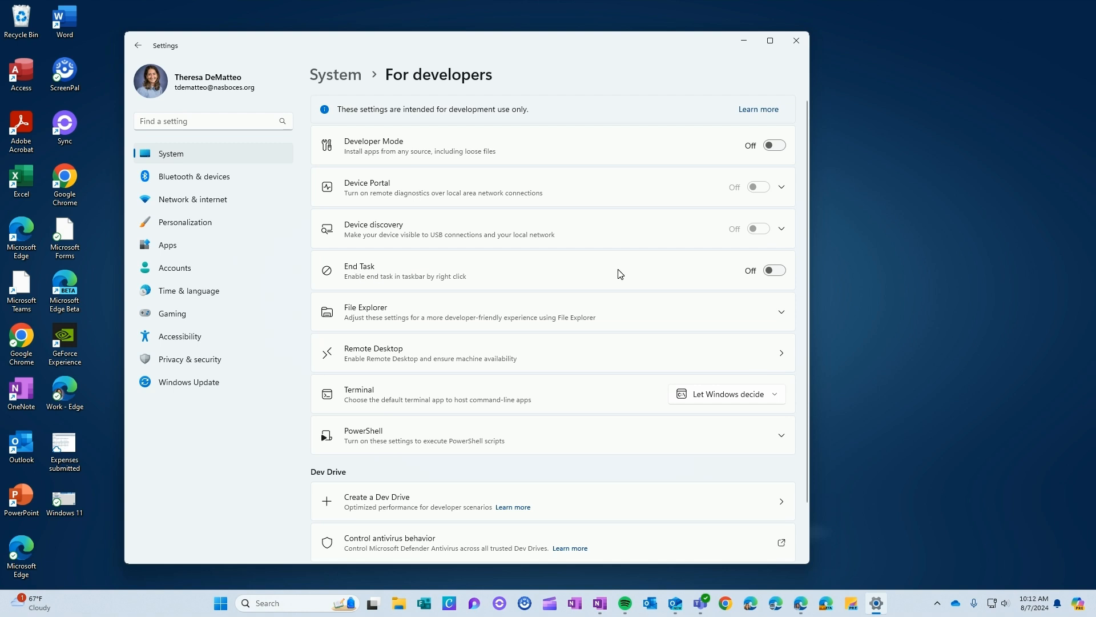
pyautogui.moveTo(547, 282)
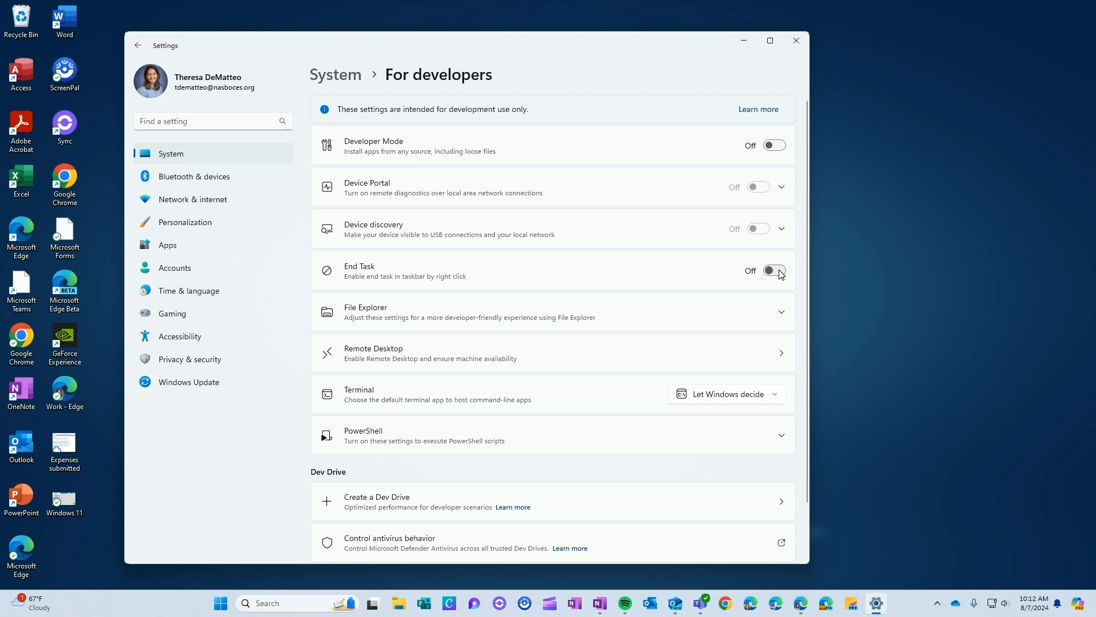
# Switch on the End Task toggle on the For developers page
pyautogui.click(773, 271)
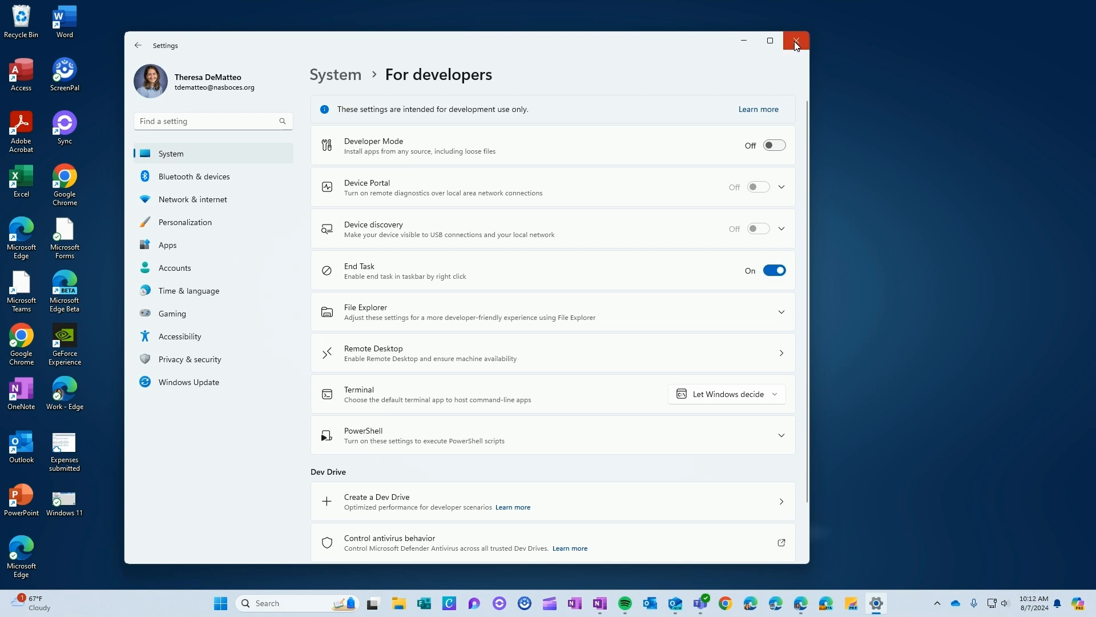
# Close Settings and end Outlook via the new End task option in its taskbar menu
pyautogui.click(794, 41)
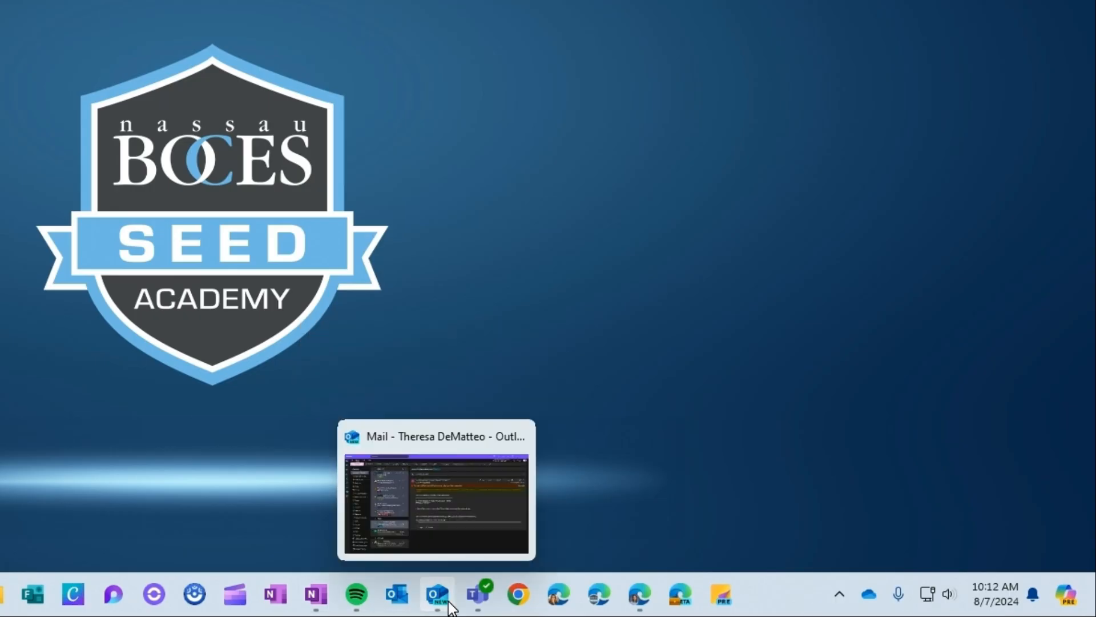
pyautogui.rightClick(438, 594)
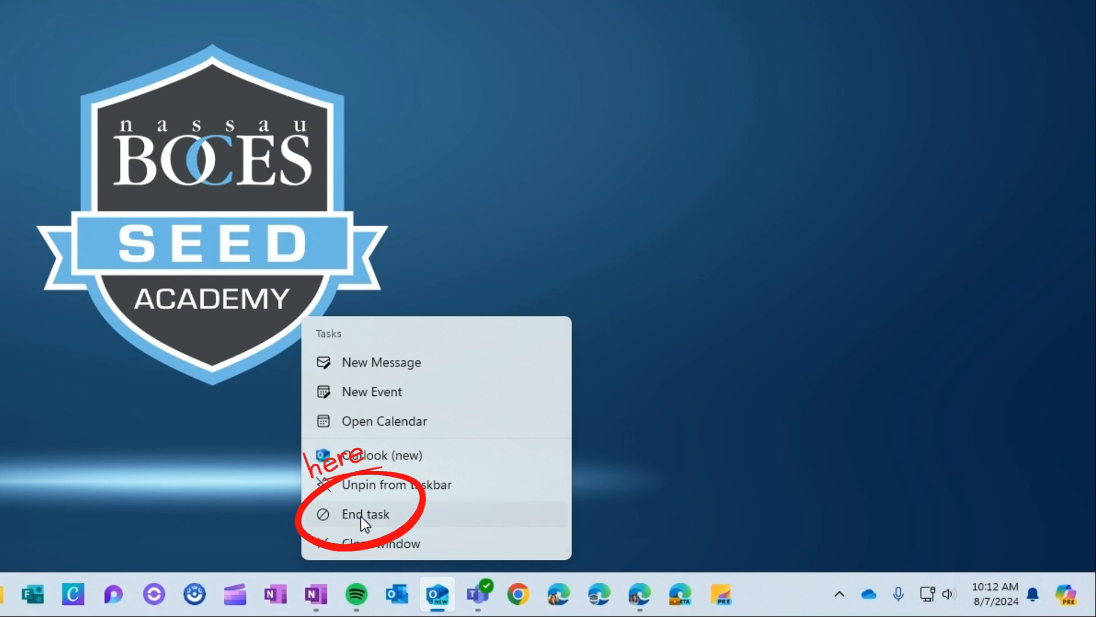
pyautogui.click(364, 514)
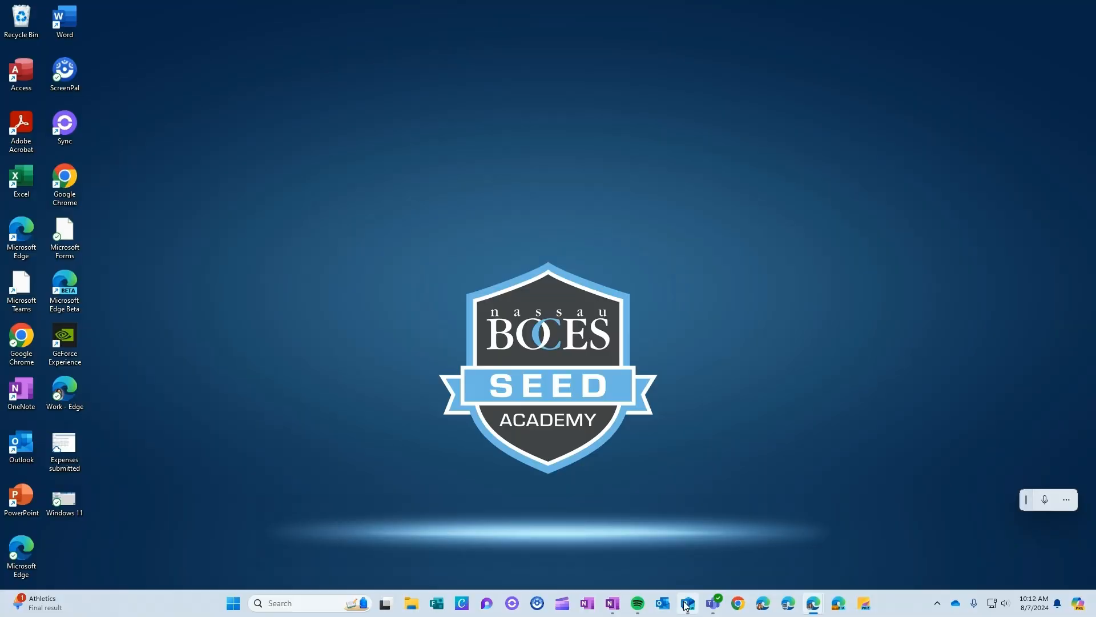
# Show Microsoft Edge's taskbar menu, now offering End all tasks
pyautogui.rightClick(686, 602)
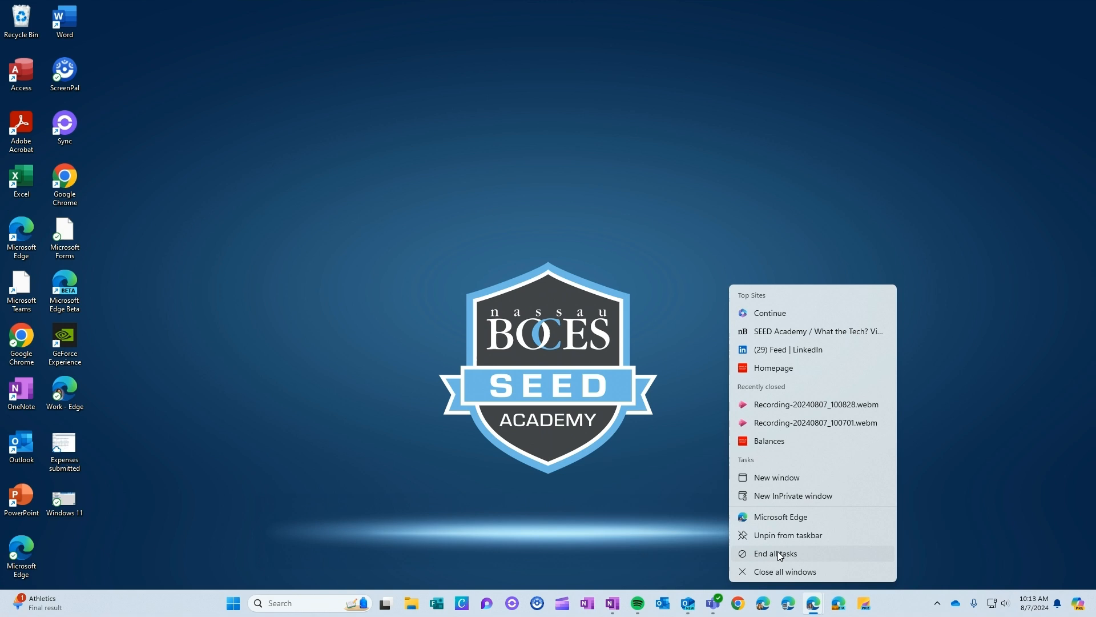
pyautogui.moveTo(803, 556)
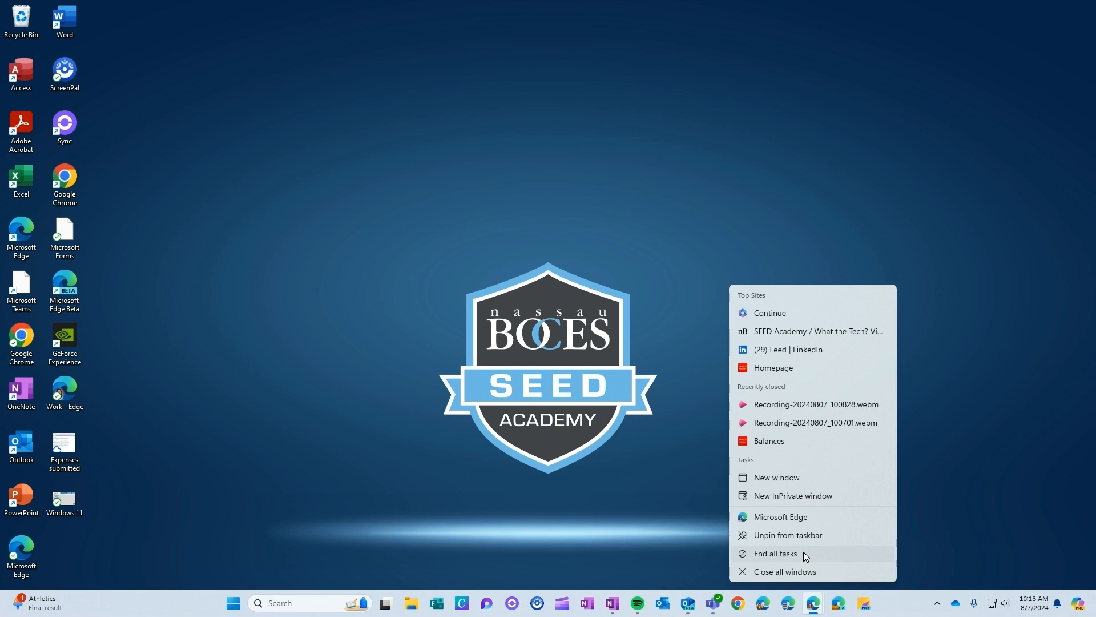